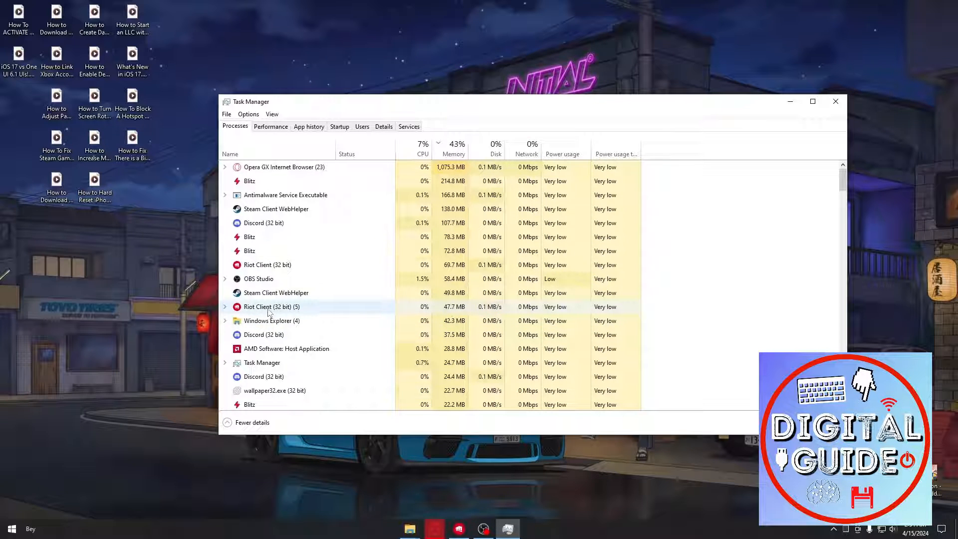
Close Task Manager after reviewing the Processes list.
click(276, 292)
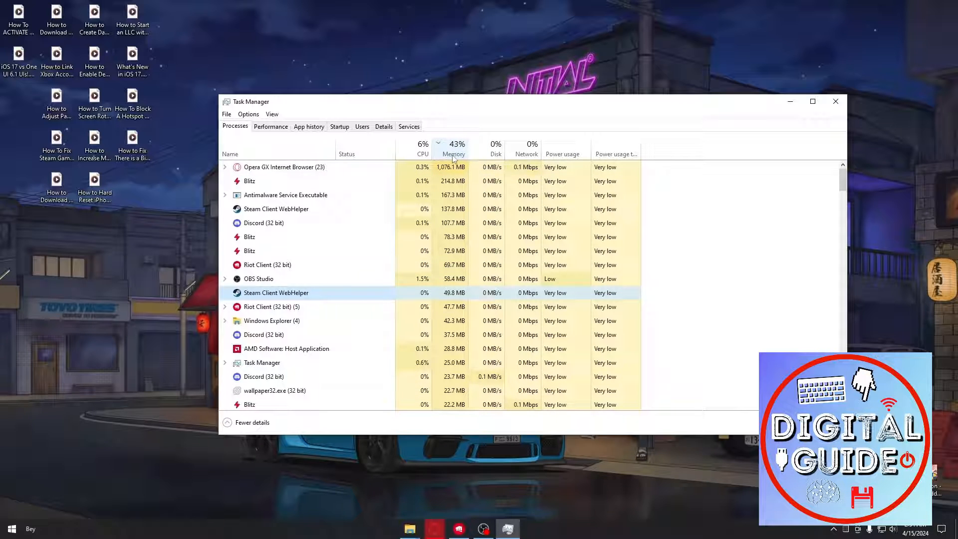
mouse_move(453, 149)
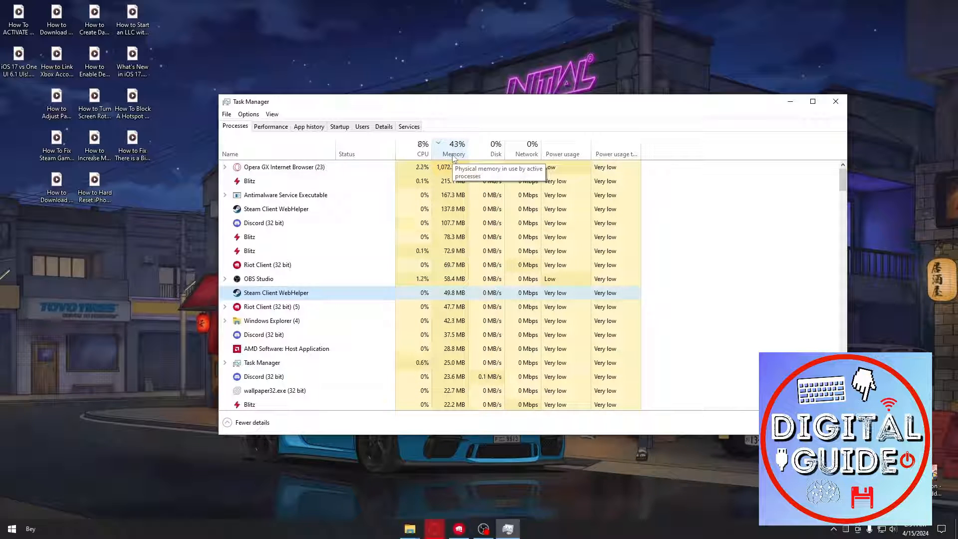
mouse_move(553, 110)
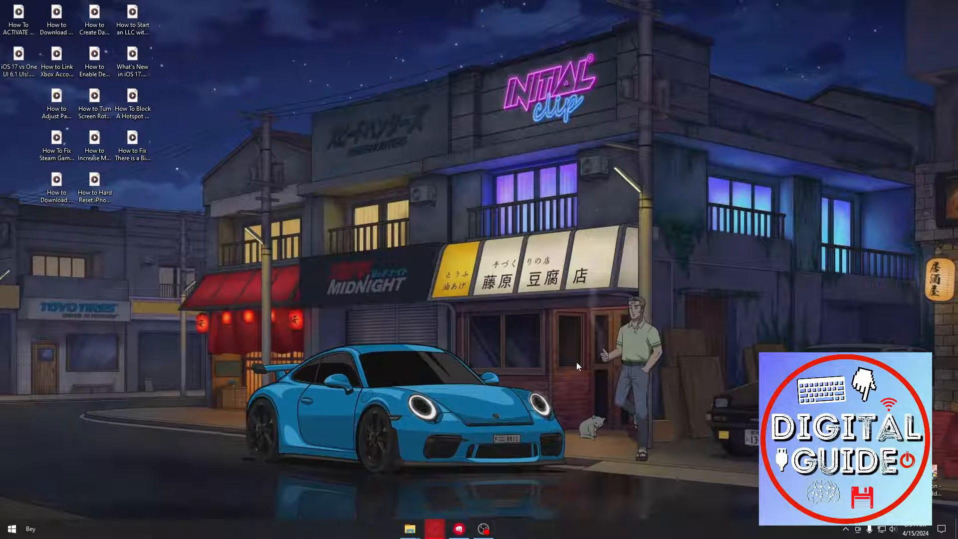
Download the free Roshade Lite installer from roshade.com in Opera GX, confirming the download popup.
click(434, 529)
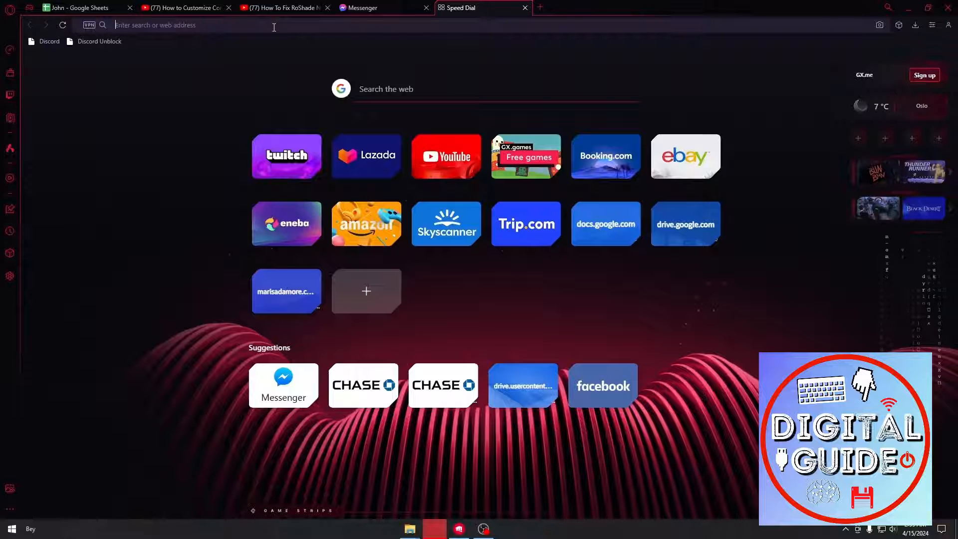
text(roshade.com)
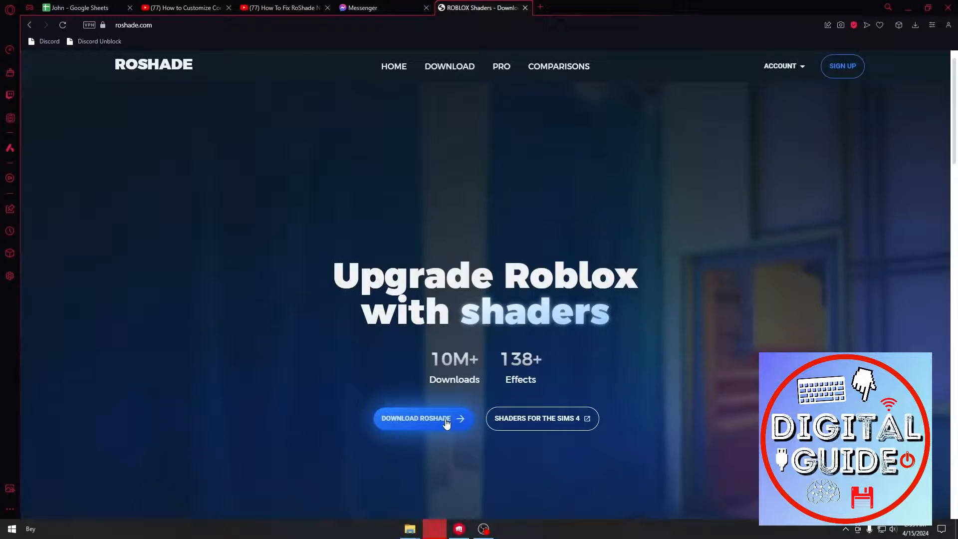
click(415, 418)
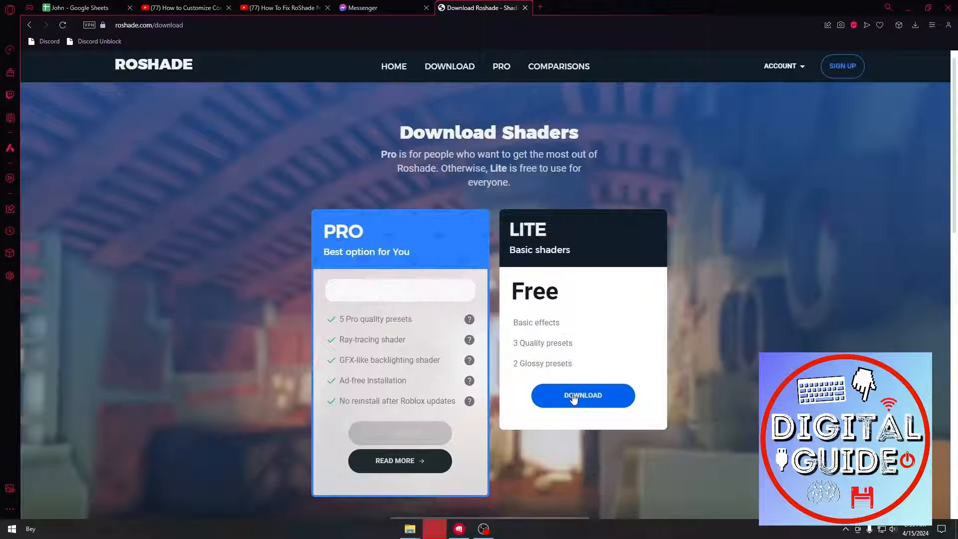
click(582, 395)
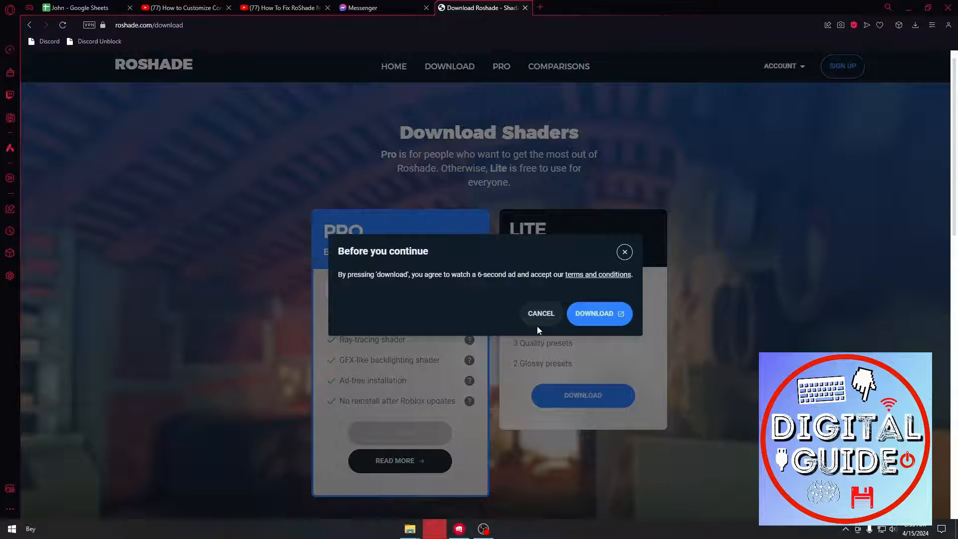
click(599, 314)
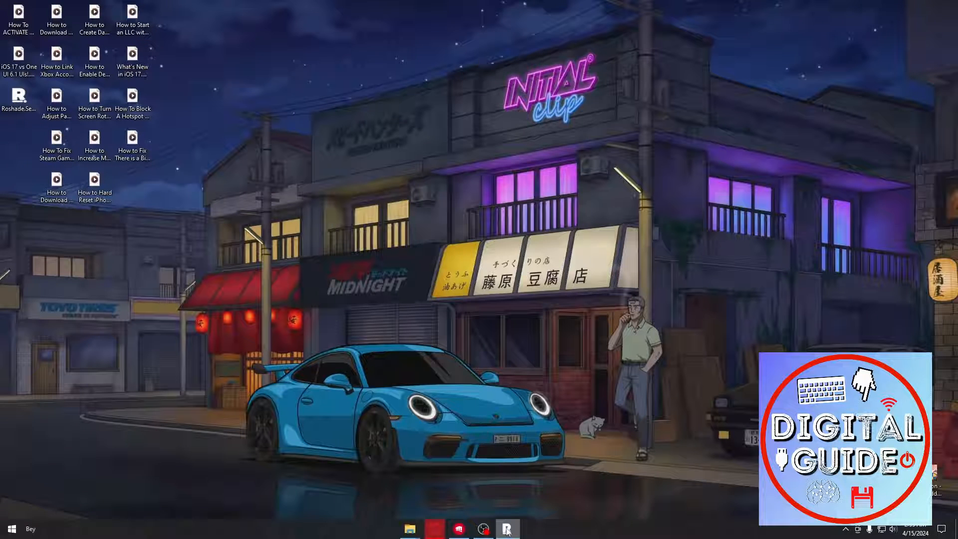
Launch the downloaded Roshade installer, then close its window.
click(507, 529)
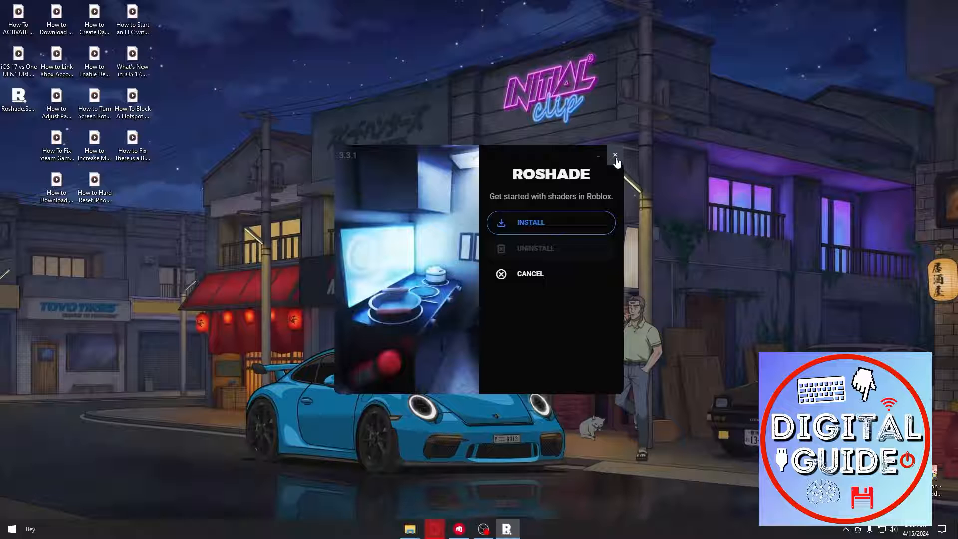
click(615, 157)
text(Roblox Playe)
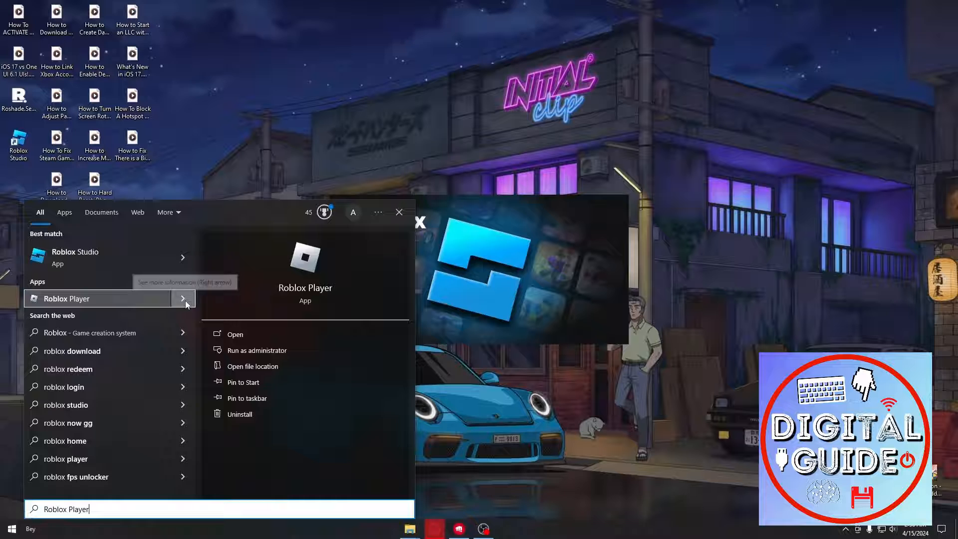
Search Windows for 'roblox' and open the Roblox Player shortcut's file location.
text(roblox)
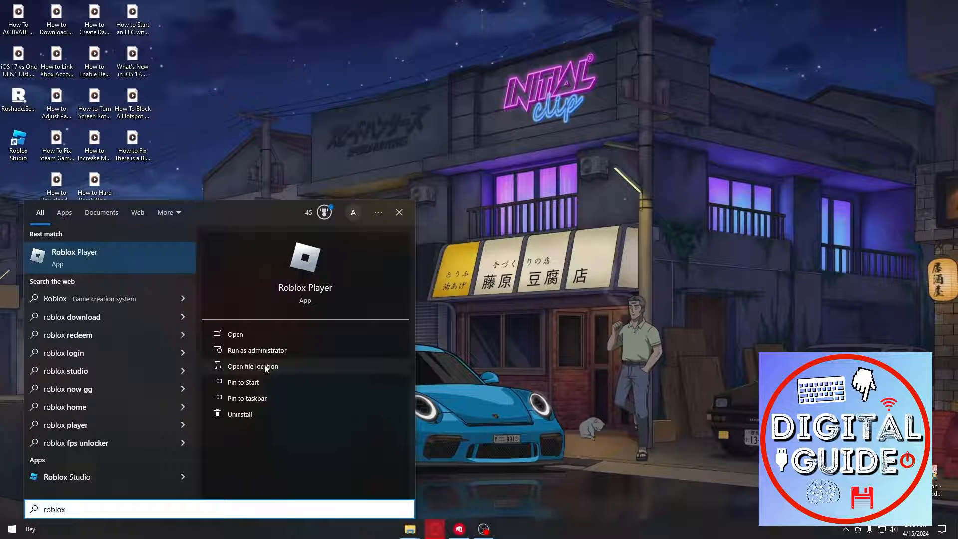
click(252, 365)
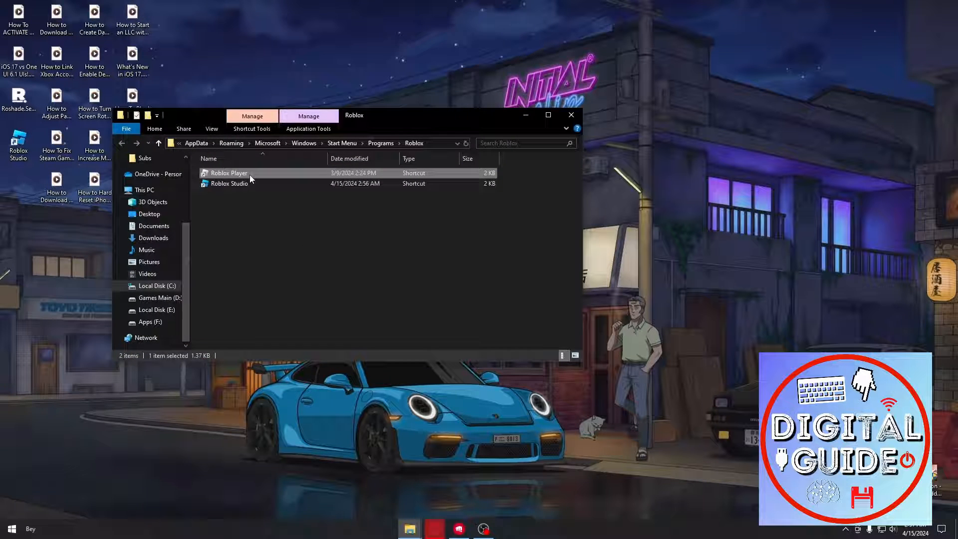
In Roblox Player's shortcut Properties, tick Disable fullscreen optimizations on the Compatibility tab.
right_click(230, 172)
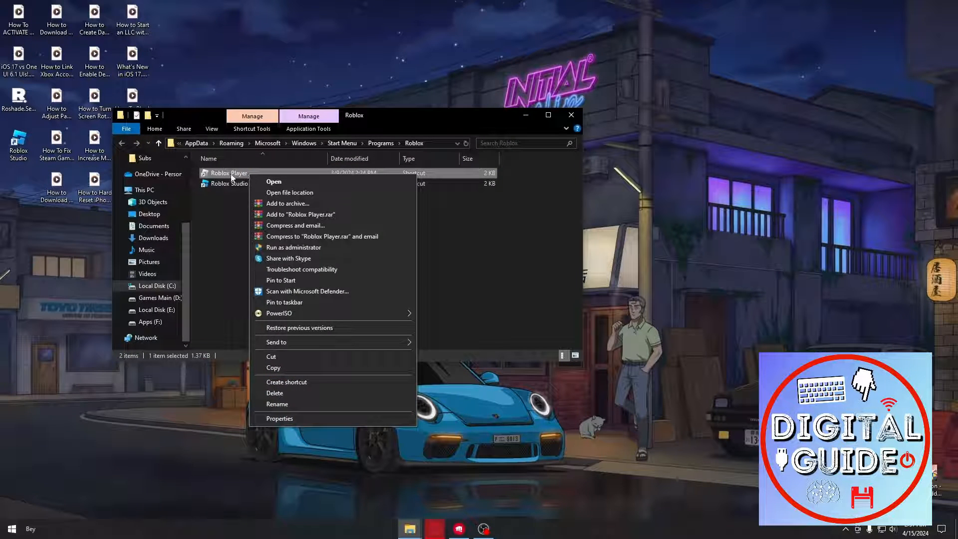
click(278, 418)
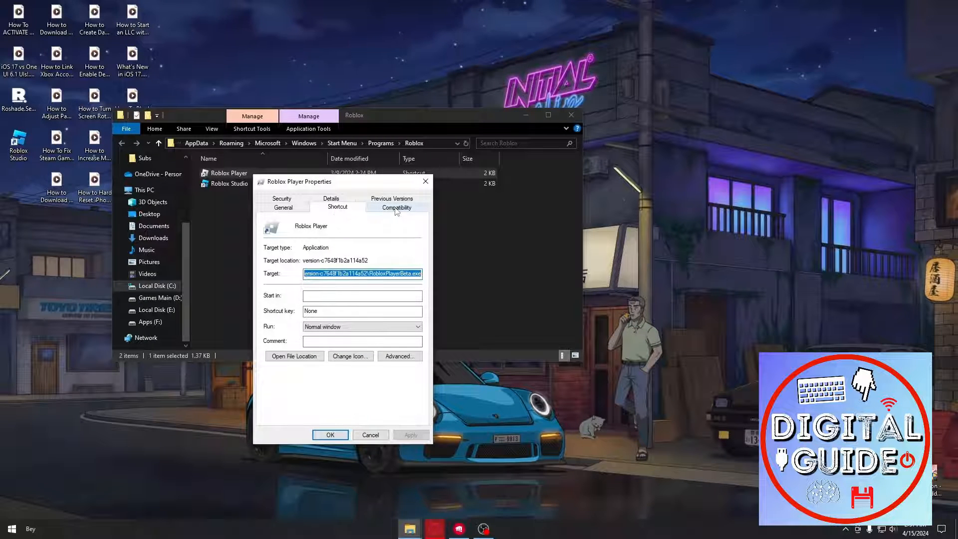
click(396, 207)
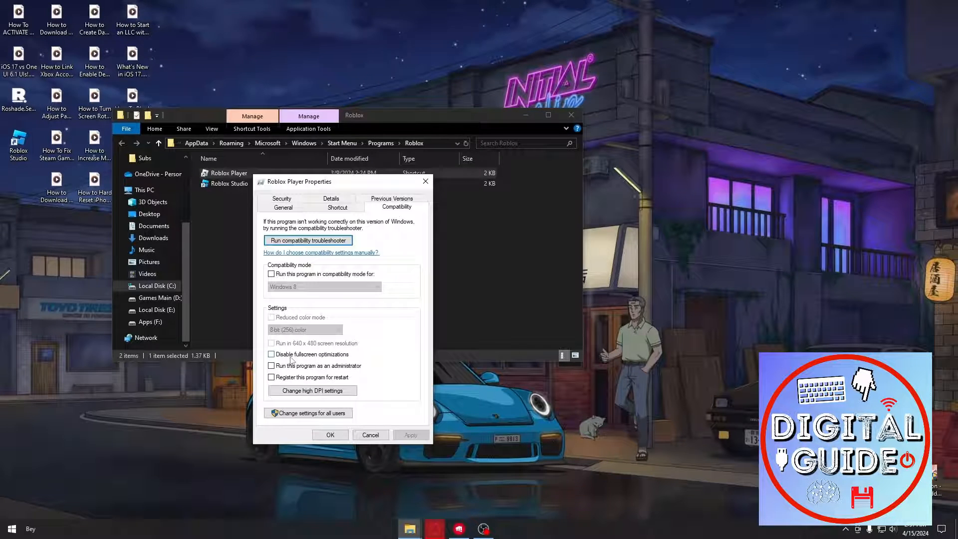
click(271, 354)
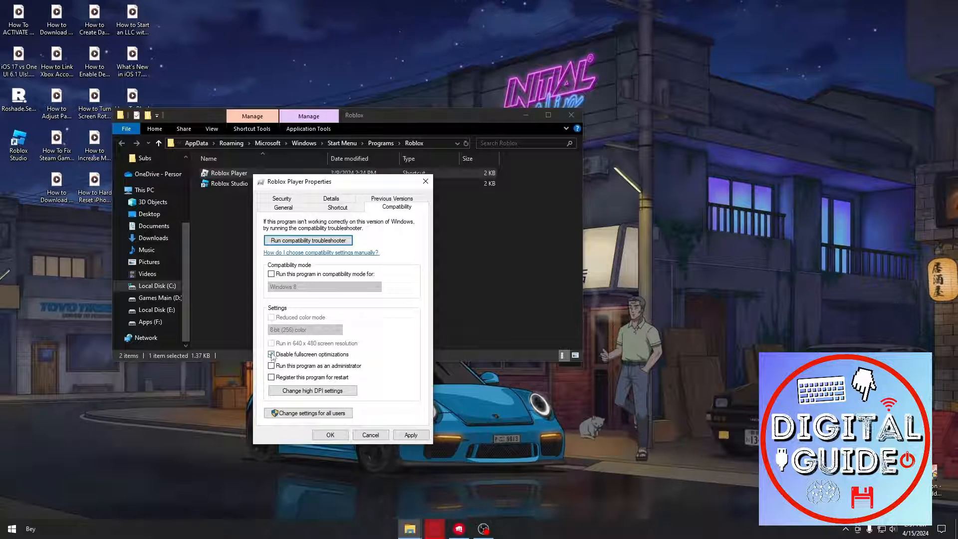
Untick Disable fullscreen optimizations again and cancel the Properties dialog without applying.
click(271, 354)
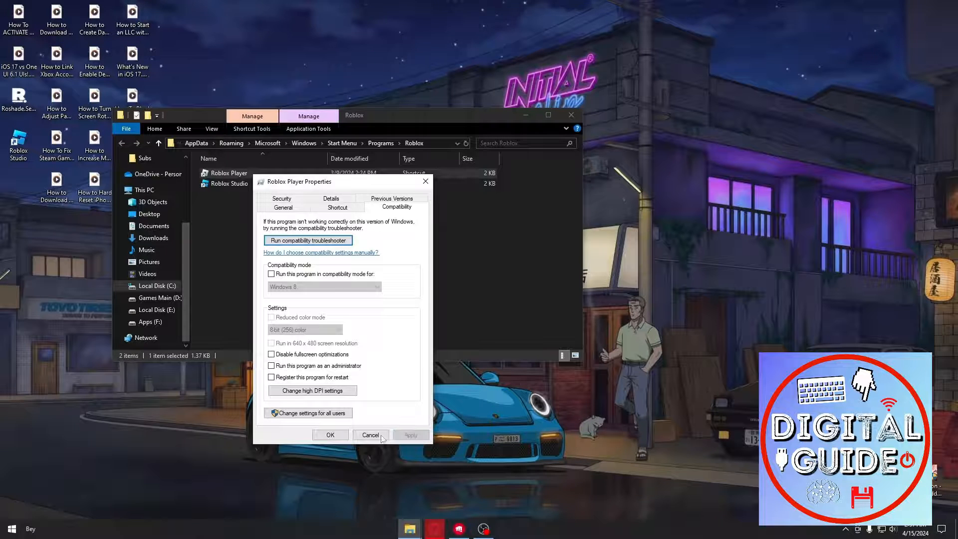
click(370, 434)
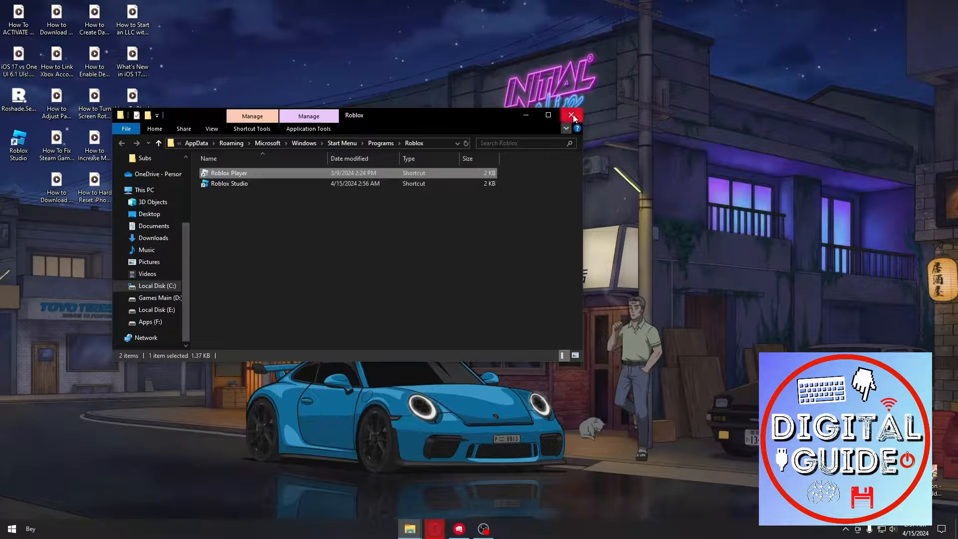